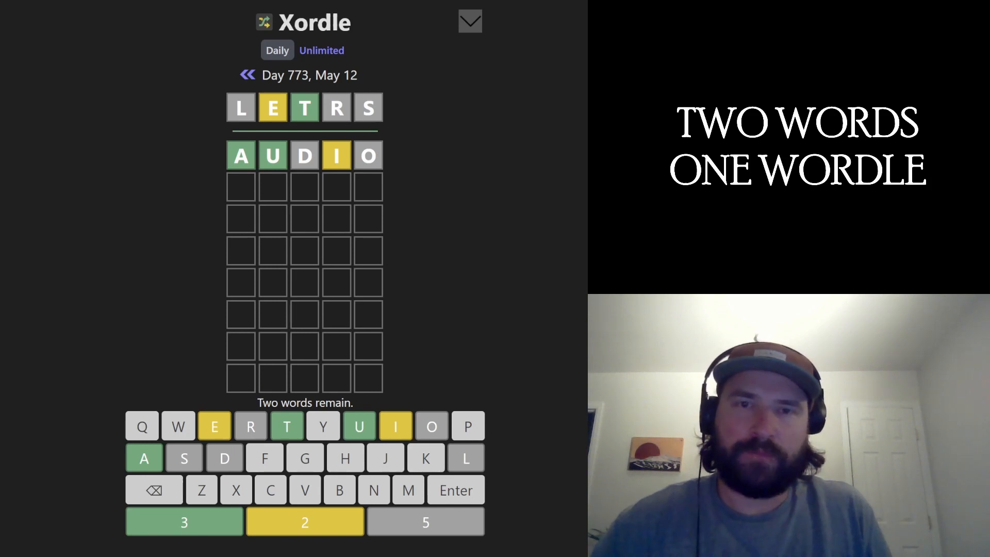
- Submit CHIME as the second guess, scoring C, H, I yellow, E green, M grey
{"action": "type", "text": "CHIME"}
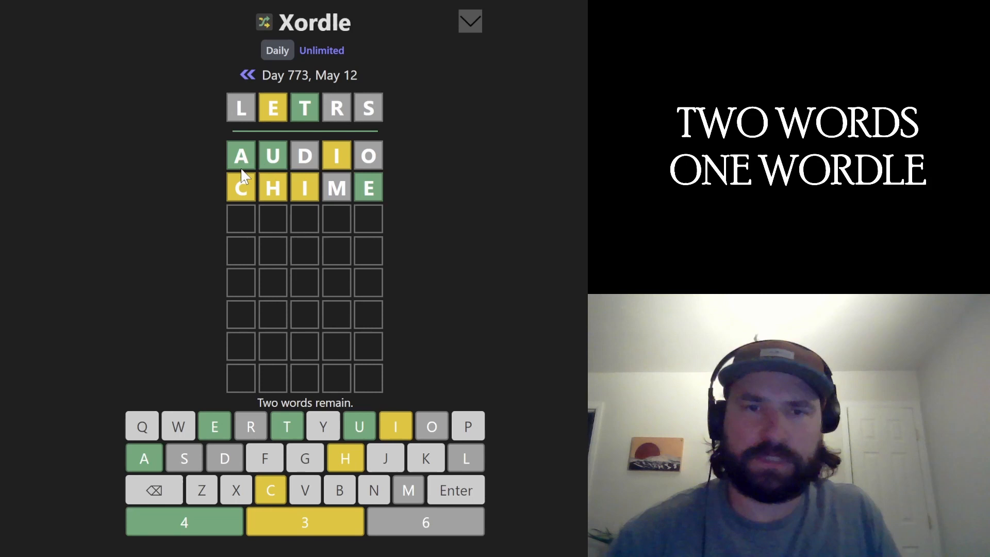
{"action": "mouse_move", "coordinate": [268, 214]}
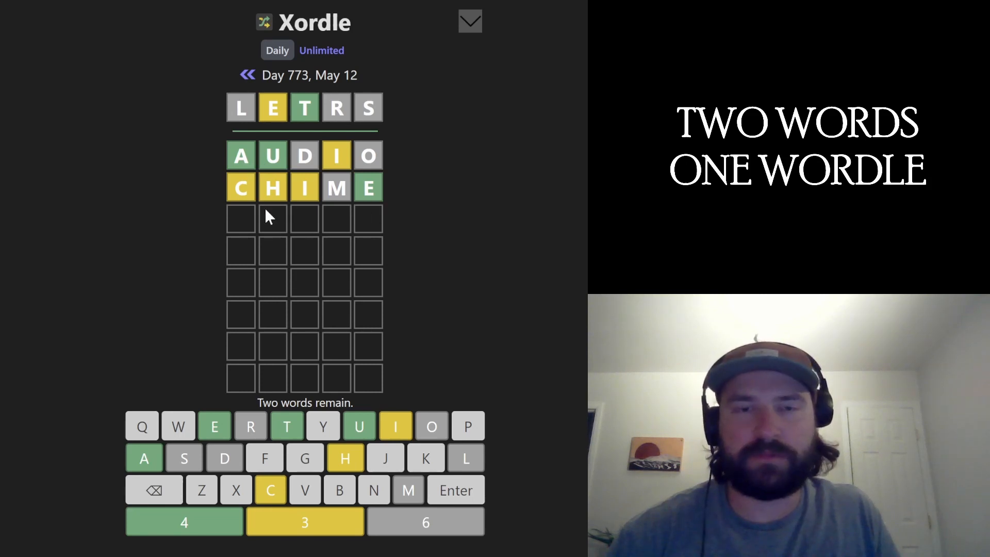
{"action": "mouse_move", "coordinate": [278, 217]}
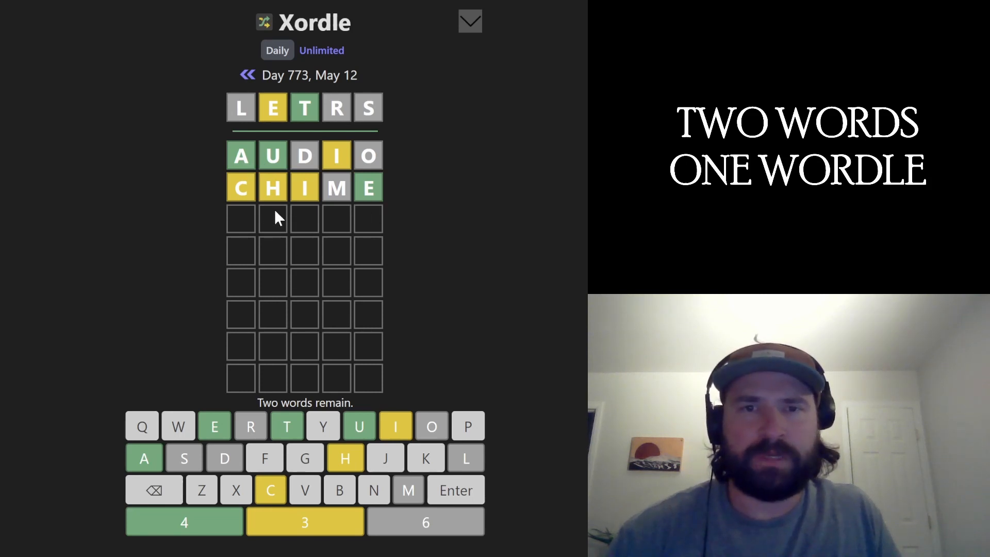
{"action": "mouse_move", "coordinate": [265, 202]}
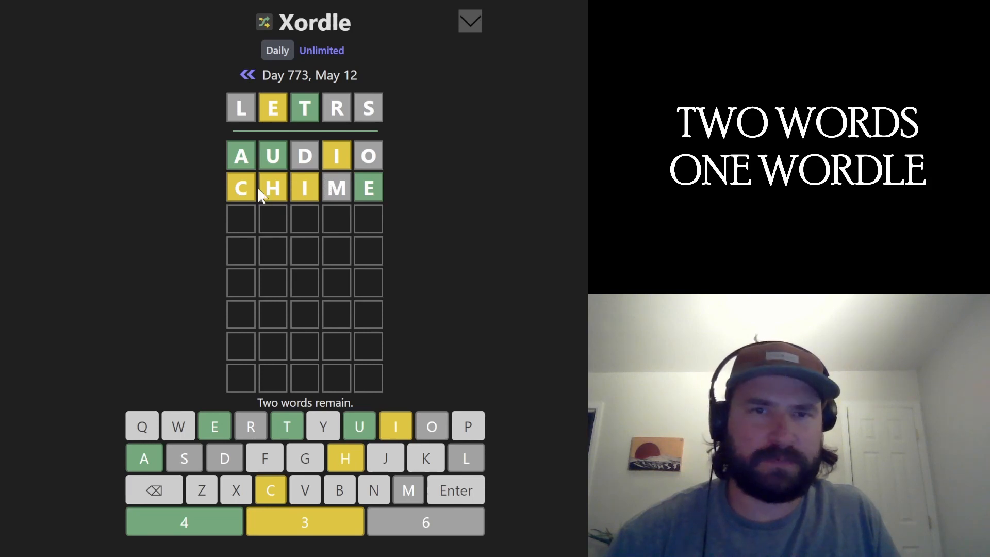
{"action": "mouse_move", "coordinate": [511, 219]}
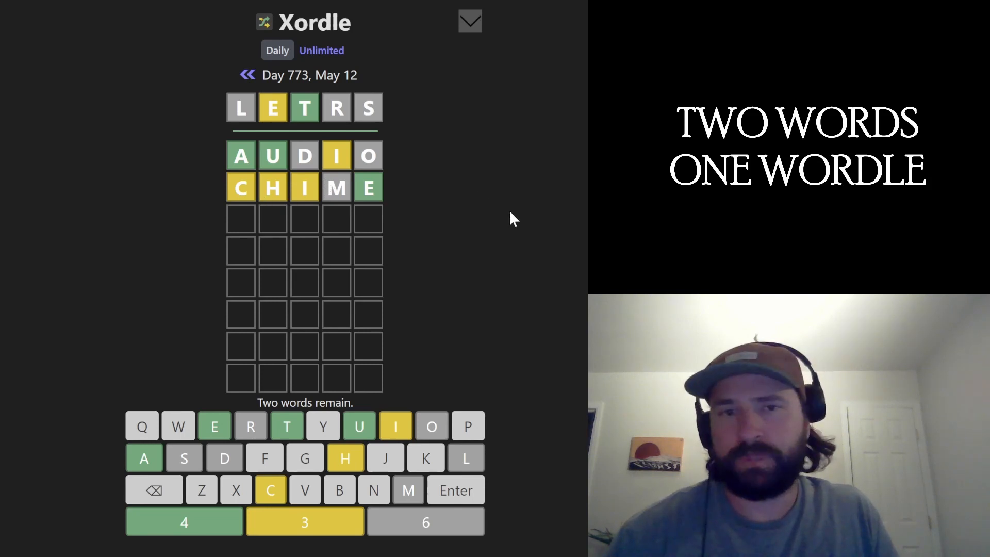
{"action": "mouse_move", "coordinate": [284, 145]}
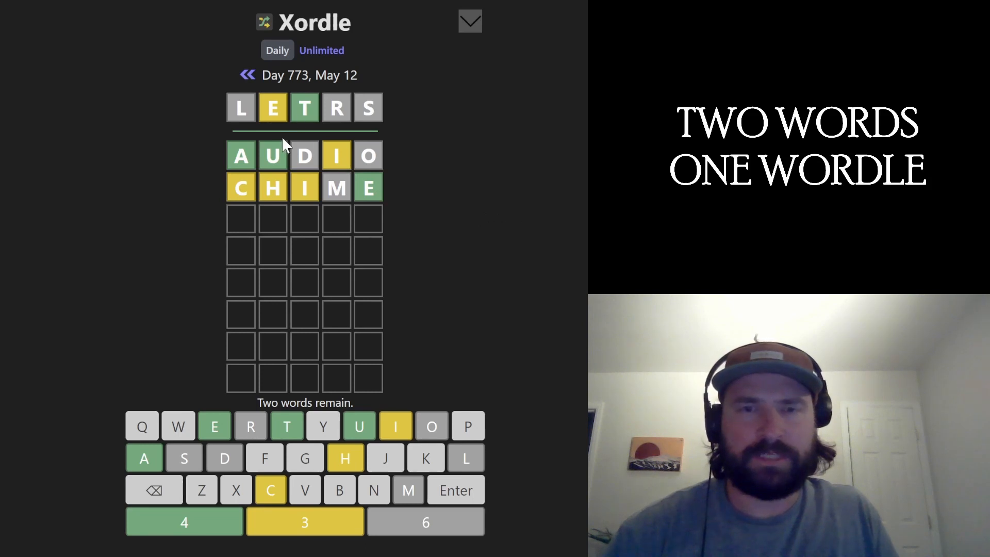
{"action": "mouse_move", "coordinate": [492, 164]}
{"action": "type", "text": "PITCH"}
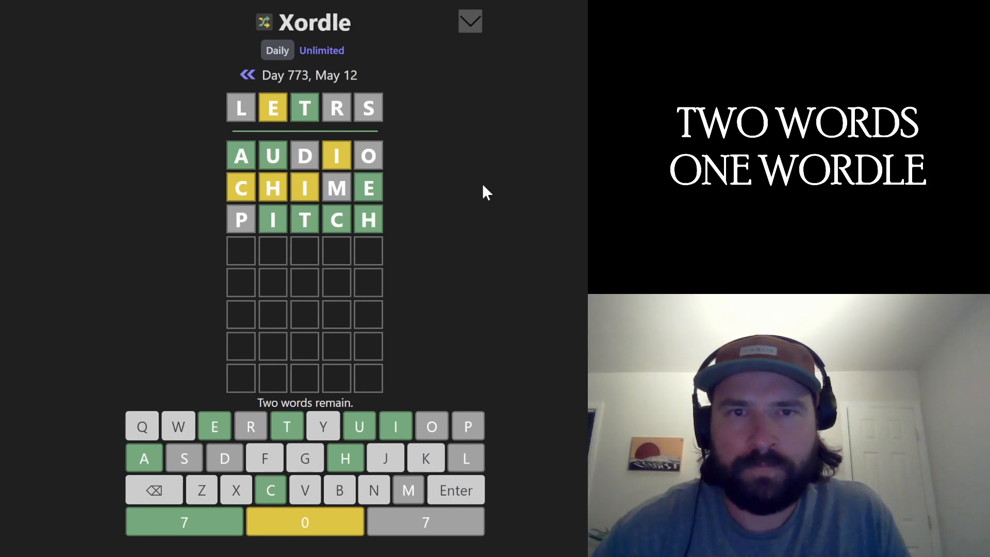
{"action": "mouse_move", "coordinate": [369, 248]}
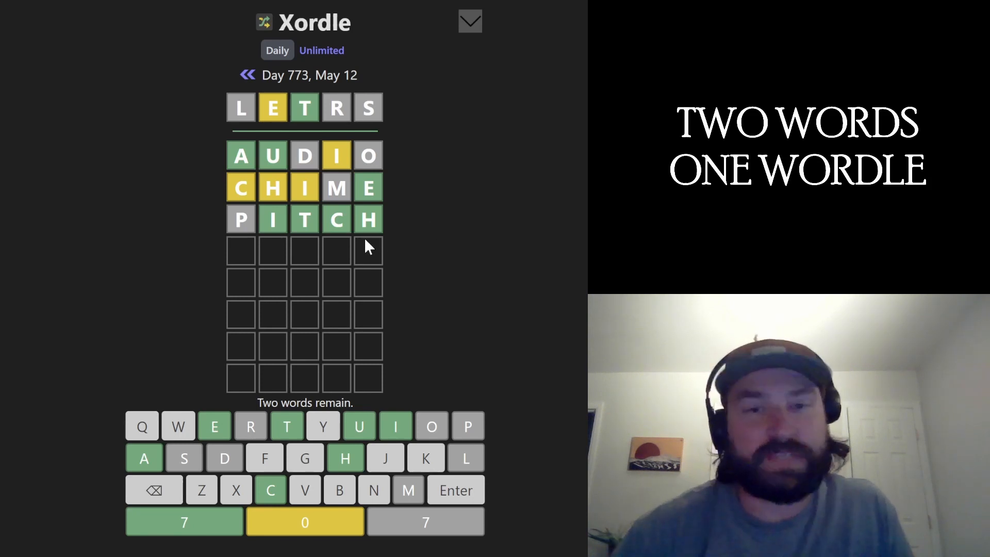
{"action": "mouse_move", "coordinate": [259, 171]}
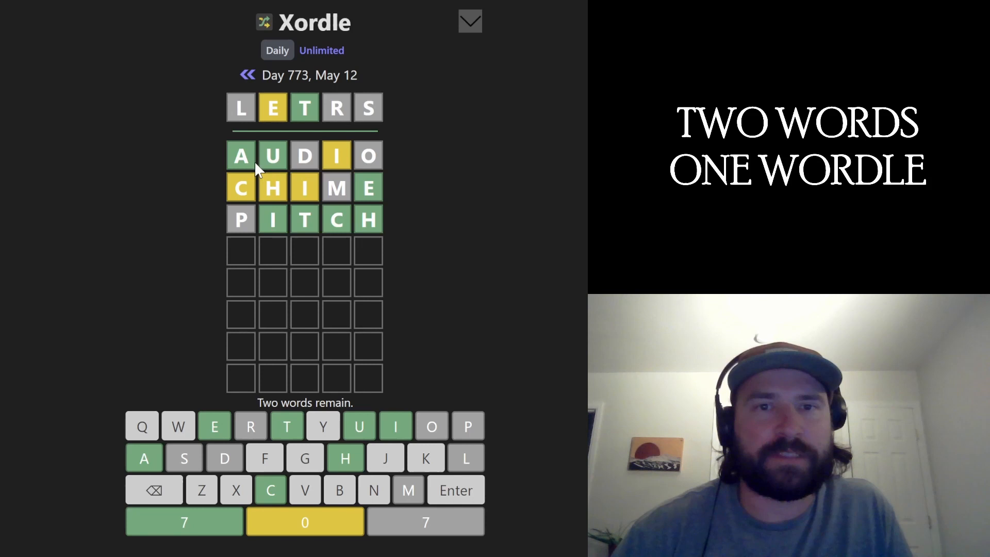
{"action": "mouse_move", "coordinate": [376, 205]}
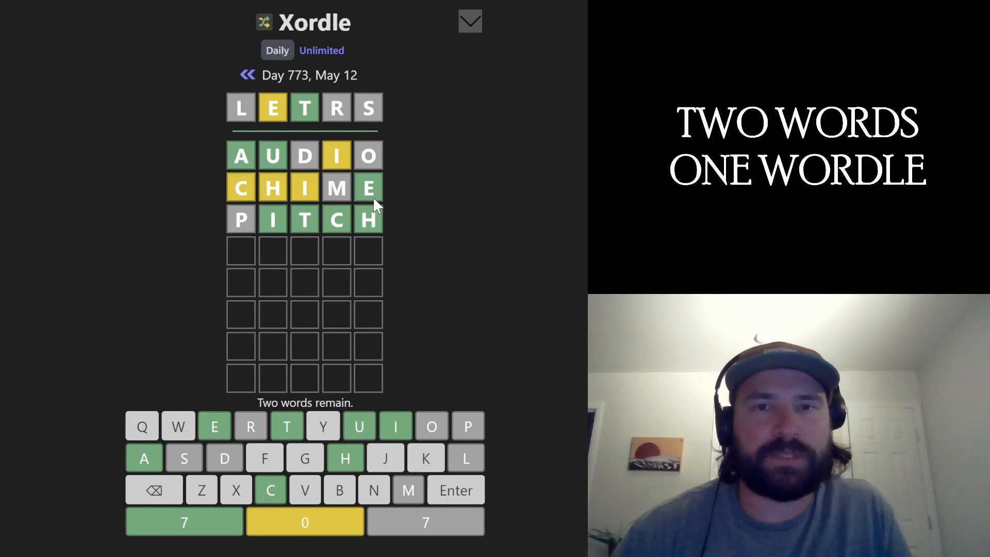
{"action": "mouse_move", "coordinate": [400, 199]}
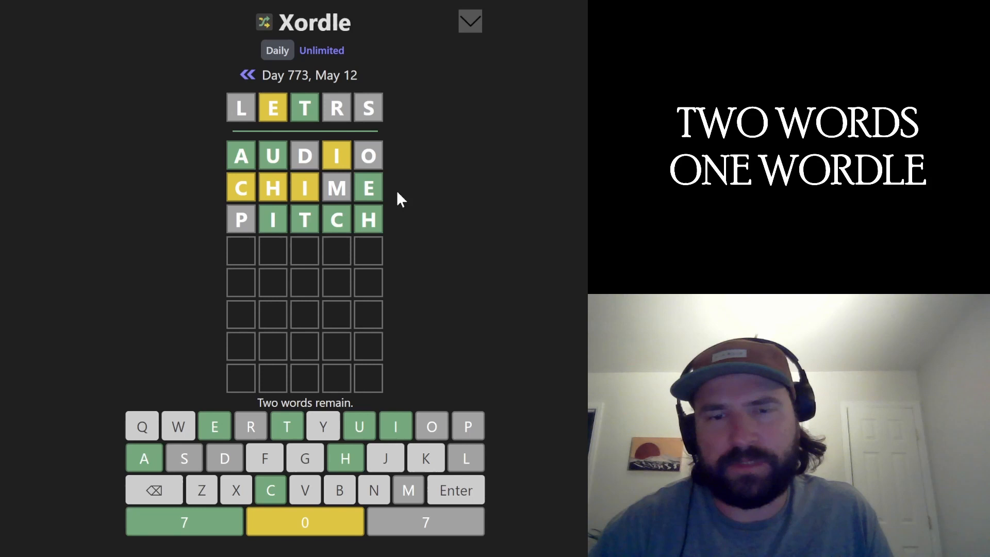
- Erase the abandoned AUG attempt and begin a new fourth-row guess starting with AI
{"action": "type", "text": "AU"}
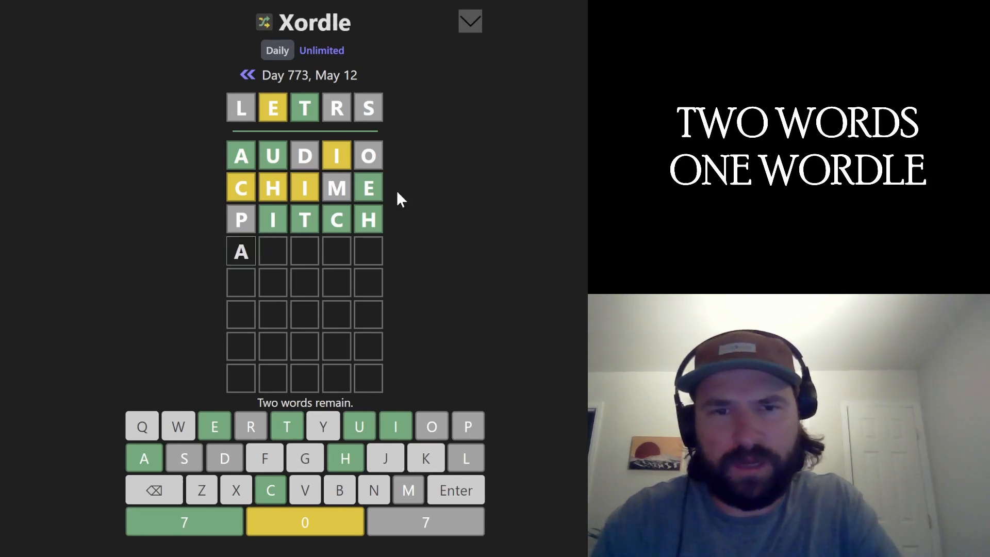
{"action": "type", "text": "UG"}
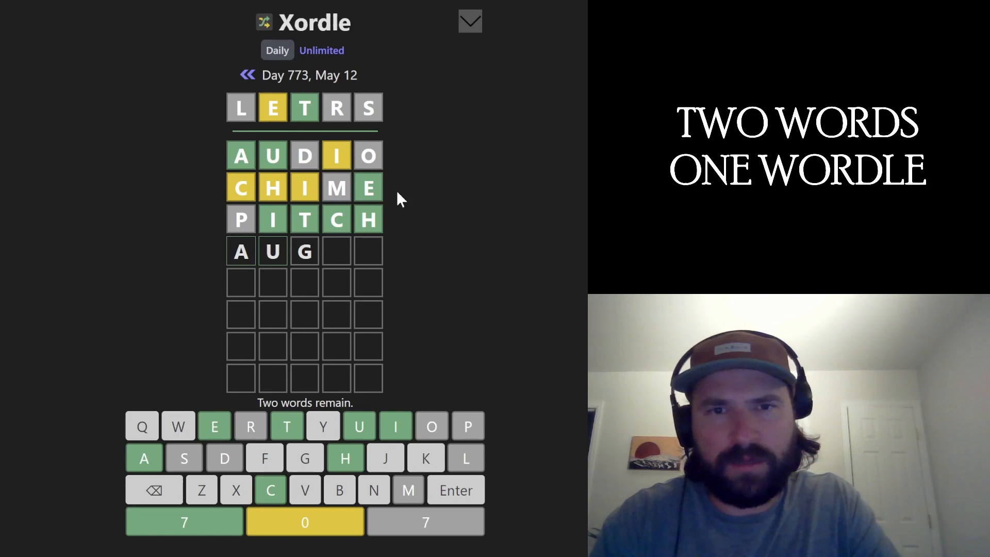
{"action": "left_click", "coordinate": [154, 490]}
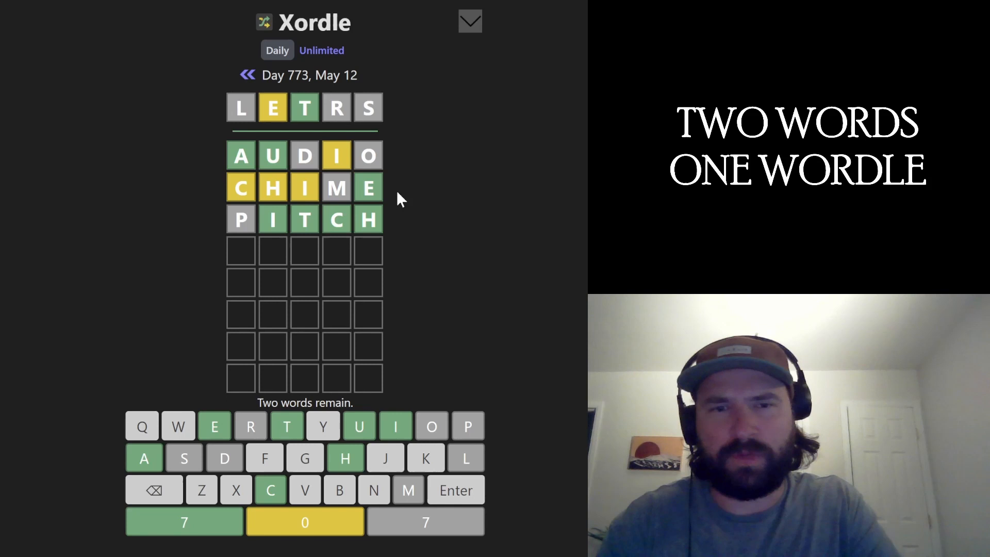
{"action": "type", "text": "I"}
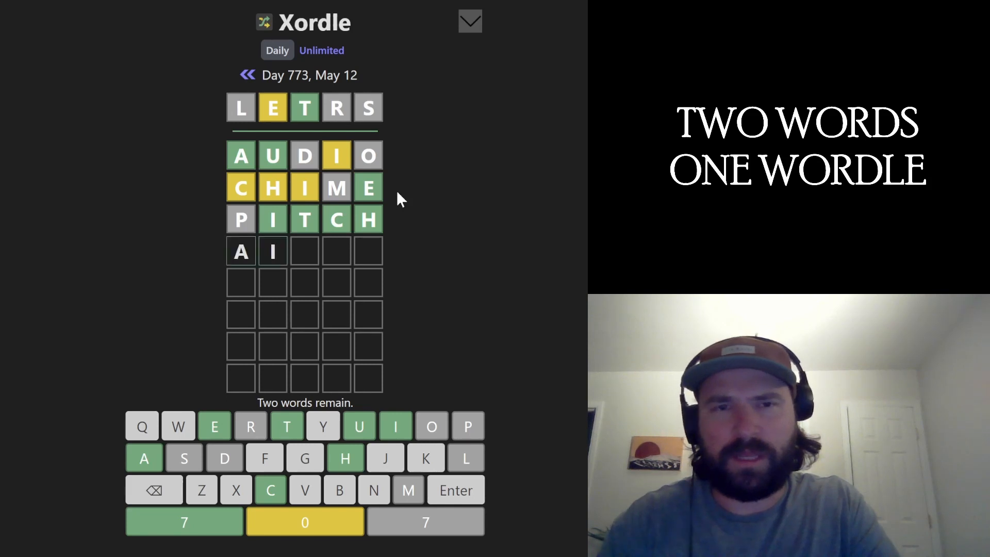
{"action": "type", "text": "NGE"}
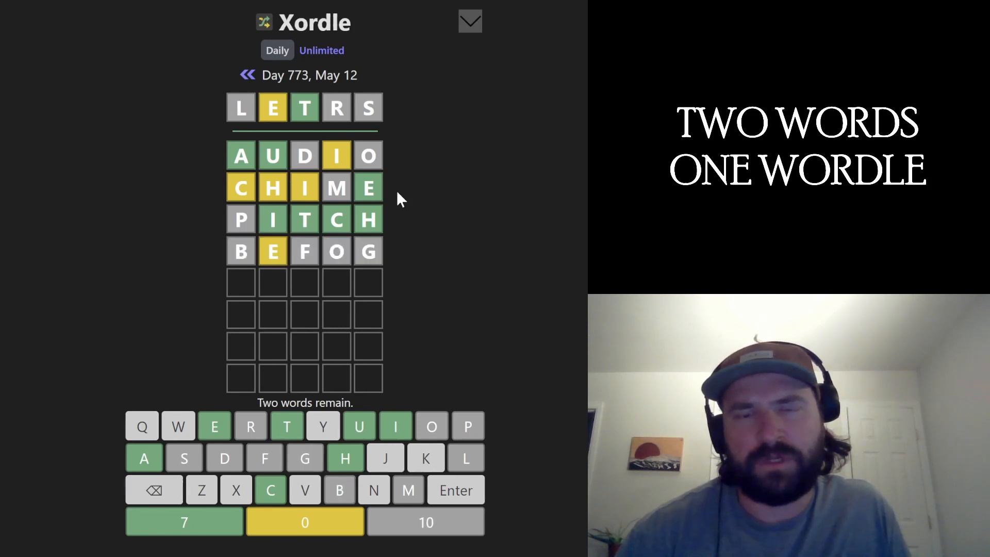
{"action": "mouse_move", "coordinate": [466, 440]}
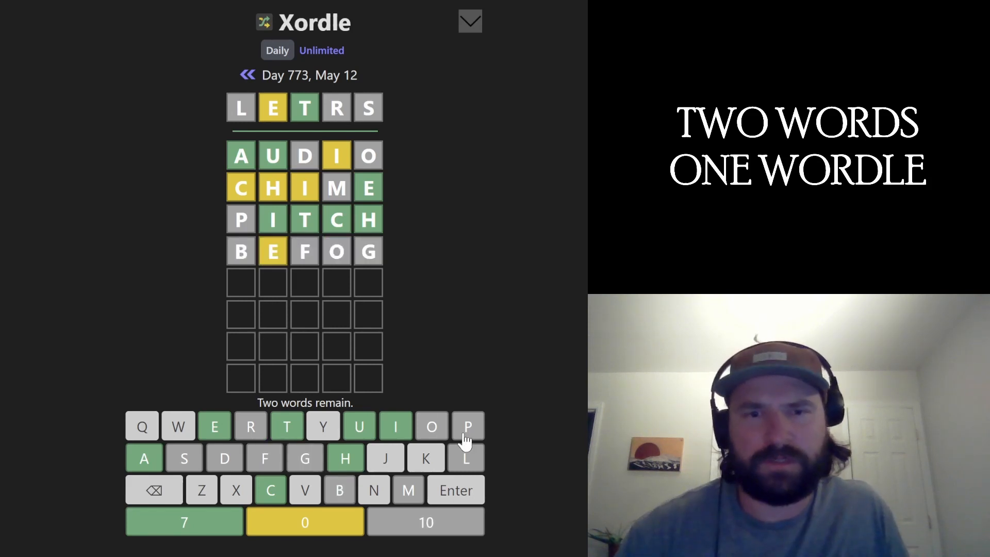
{"action": "mouse_move", "coordinate": [492, 301]}
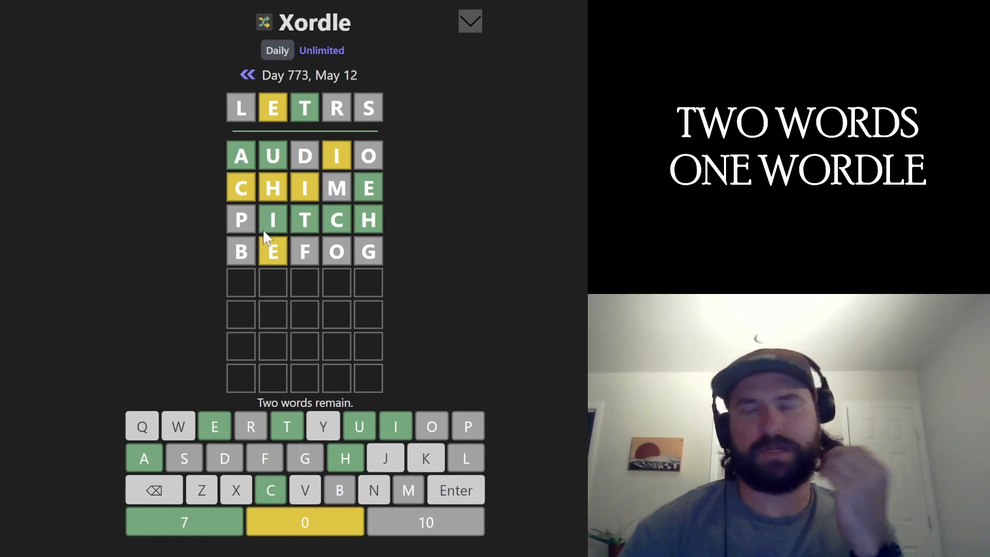
{"action": "mouse_move", "coordinate": [245, 163]}
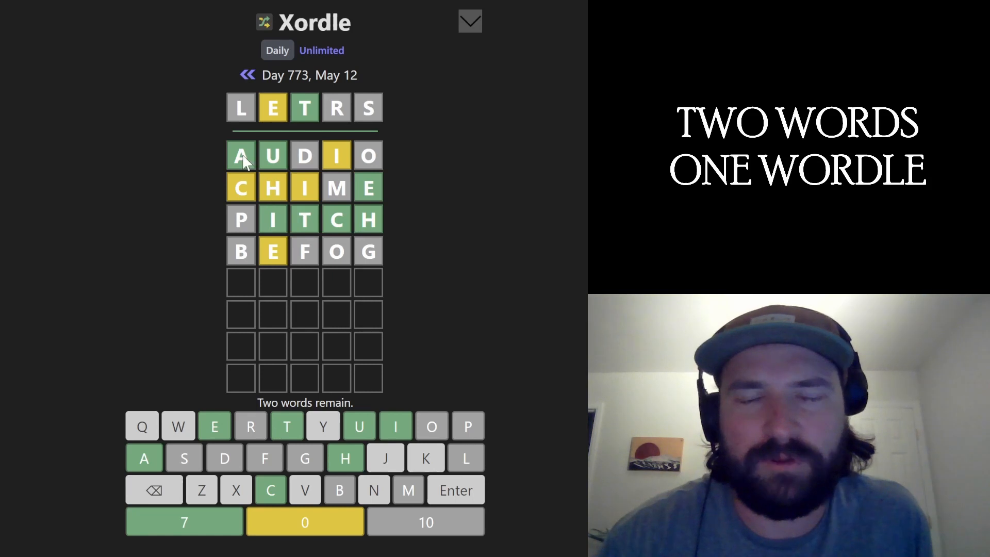
{"action": "mouse_move", "coordinate": [273, 221]}
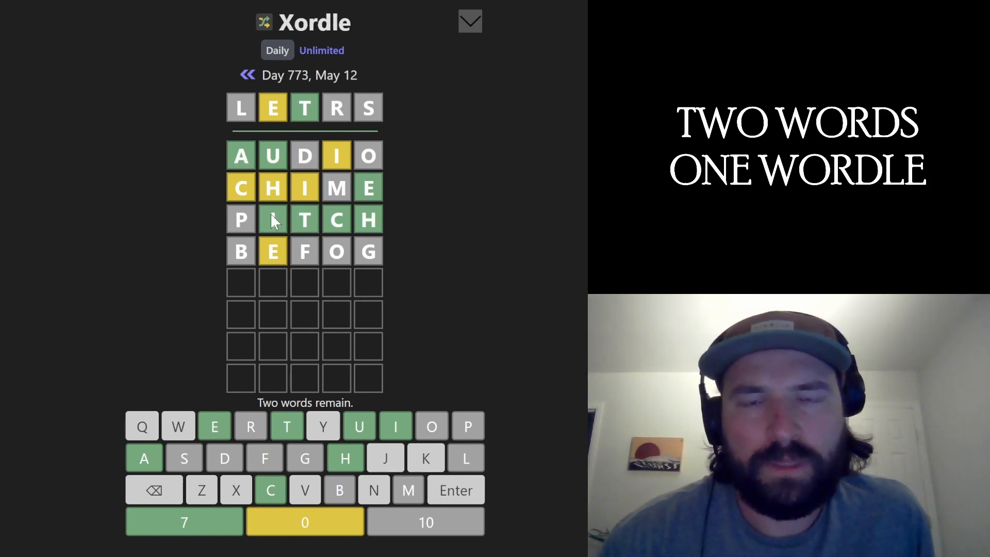
{"action": "mouse_move", "coordinate": [278, 177]}
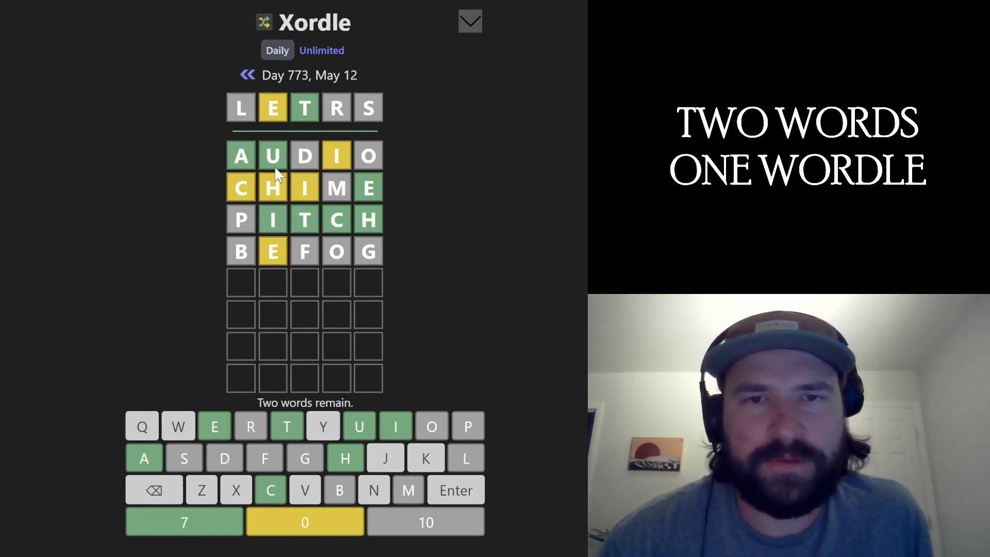
{"action": "mouse_move", "coordinate": [473, 242]}
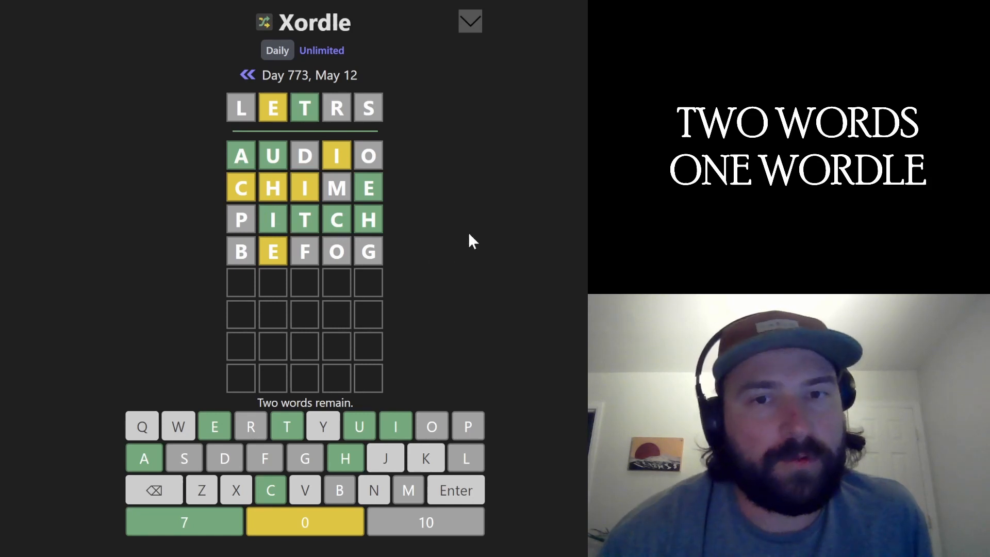
{"action": "mouse_move", "coordinate": [466, 239]}
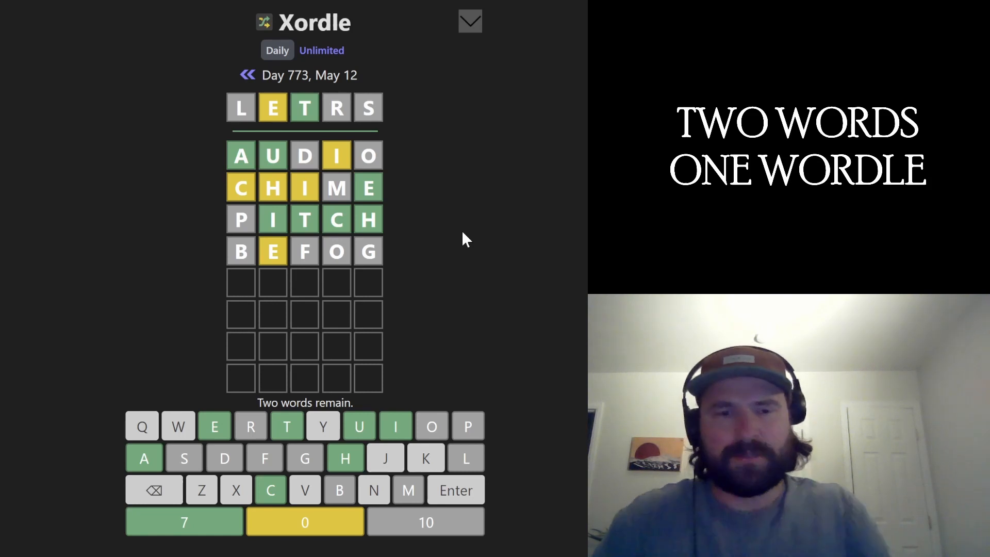
- Submit HINKY, then WITCH, which matches the letters I, T, C, H
{"action": "type", "text": "WINKY"}
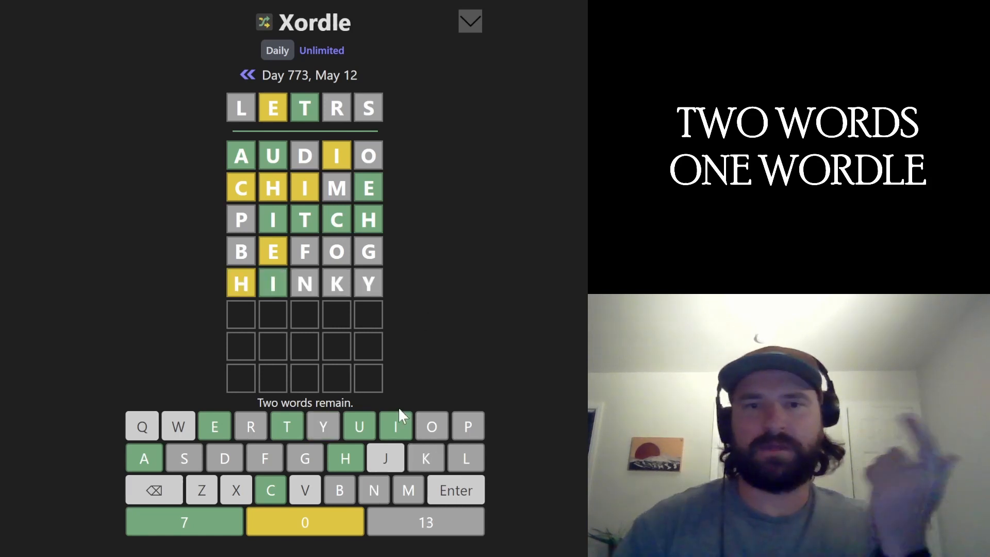
{"action": "mouse_move", "coordinate": [249, 303]}
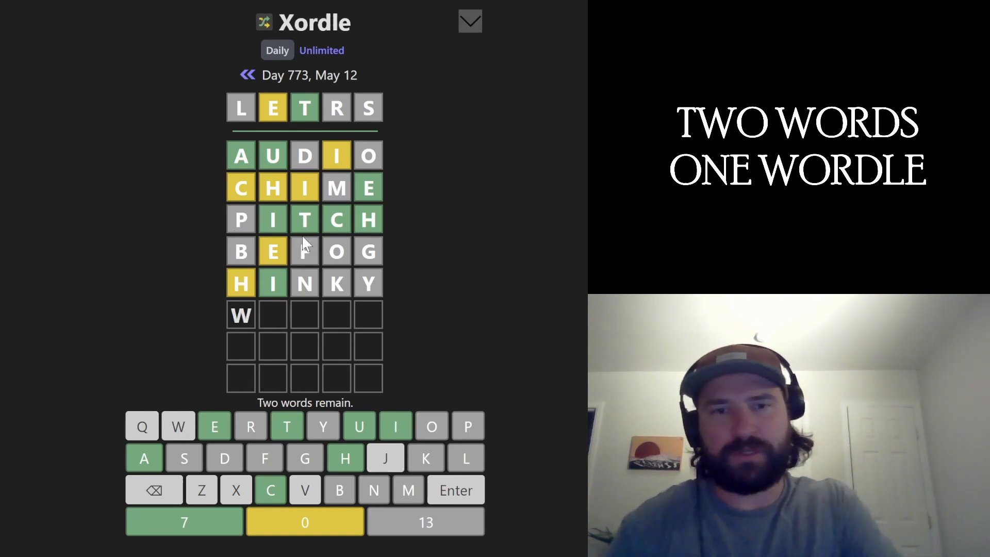
{"action": "key", "text": "Enter"}
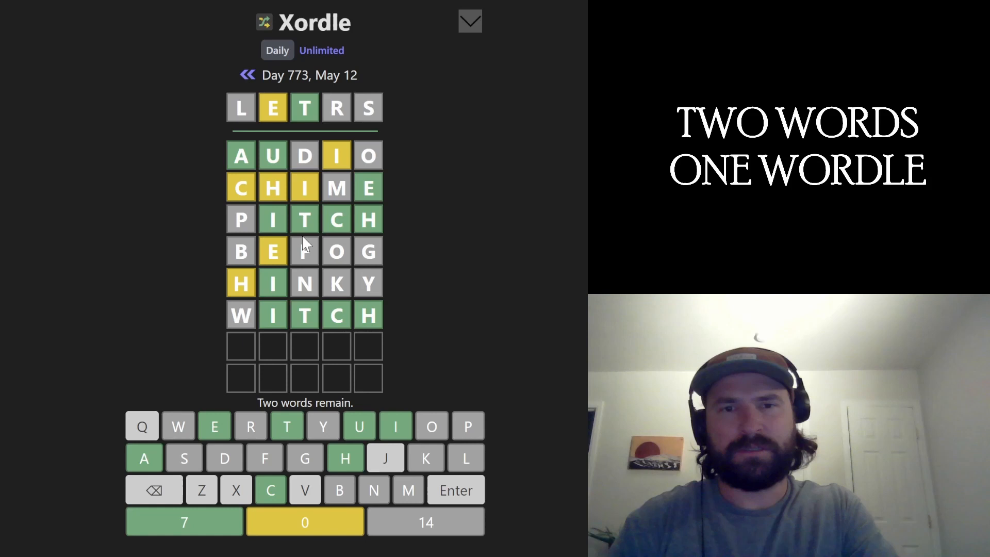
{"action": "mouse_move", "coordinate": [304, 380]}
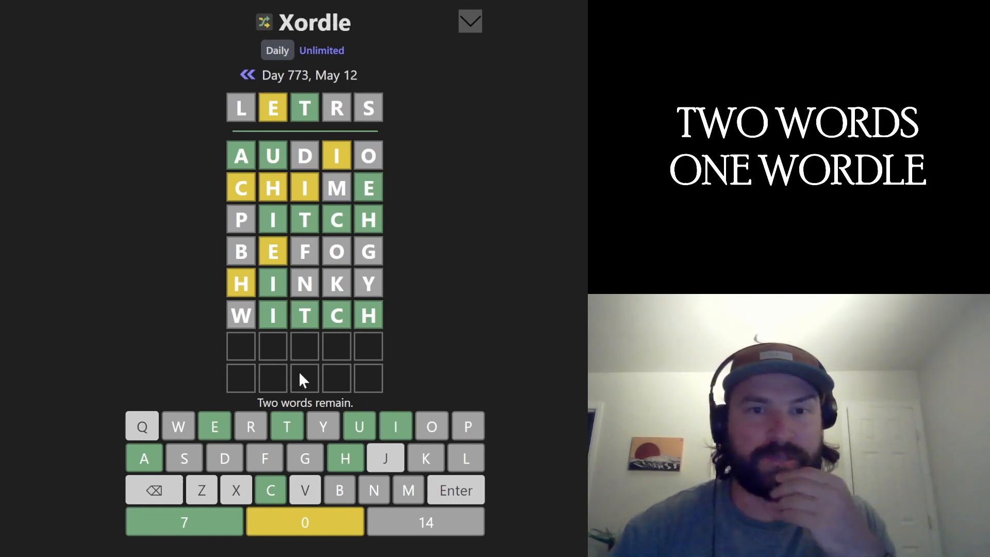
{"action": "mouse_move", "coordinate": [274, 352]}
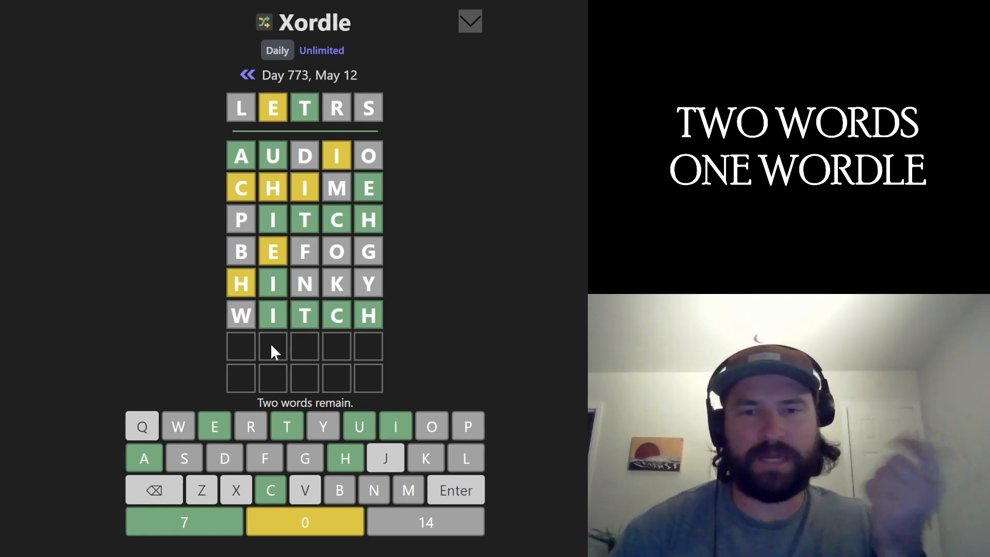
{"action": "mouse_move", "coordinate": [270, 362]}
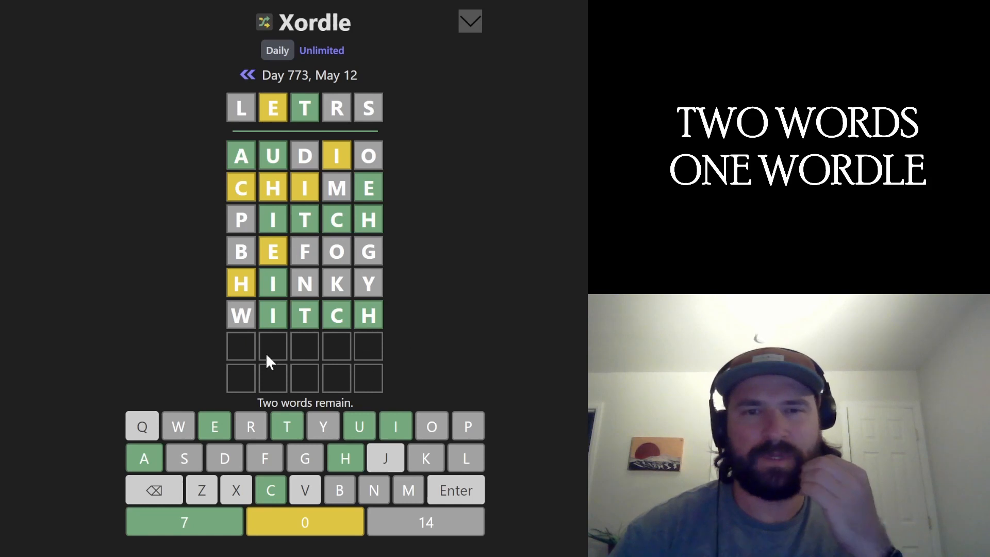
{"action": "mouse_move", "coordinate": [391, 353]}
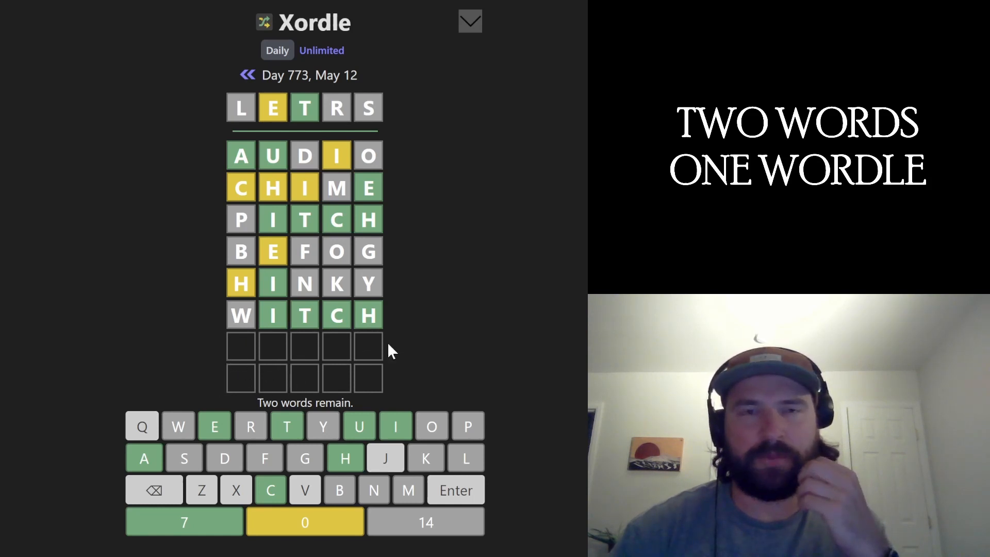
{"action": "mouse_move", "coordinate": [429, 357]}
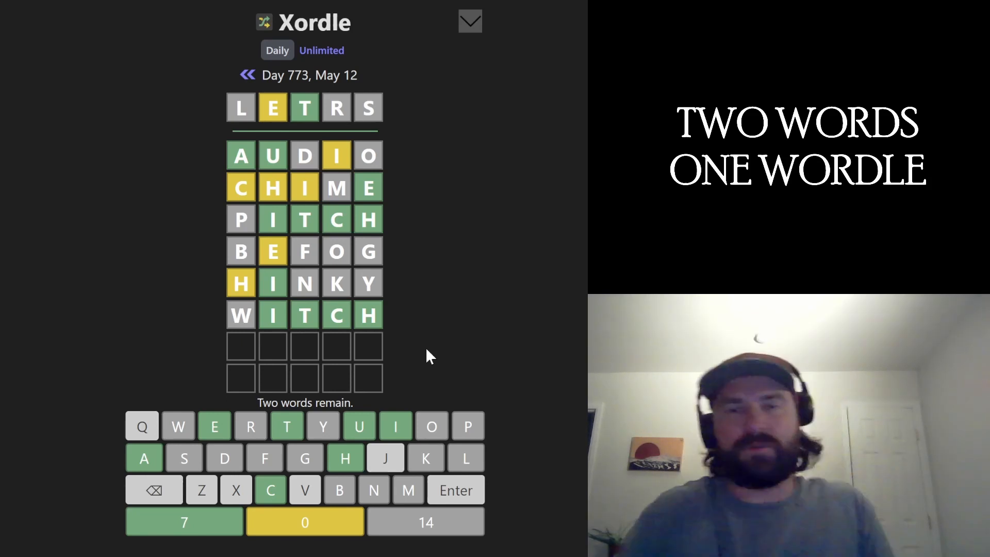
{"action": "mouse_move", "coordinate": [394, 246]}
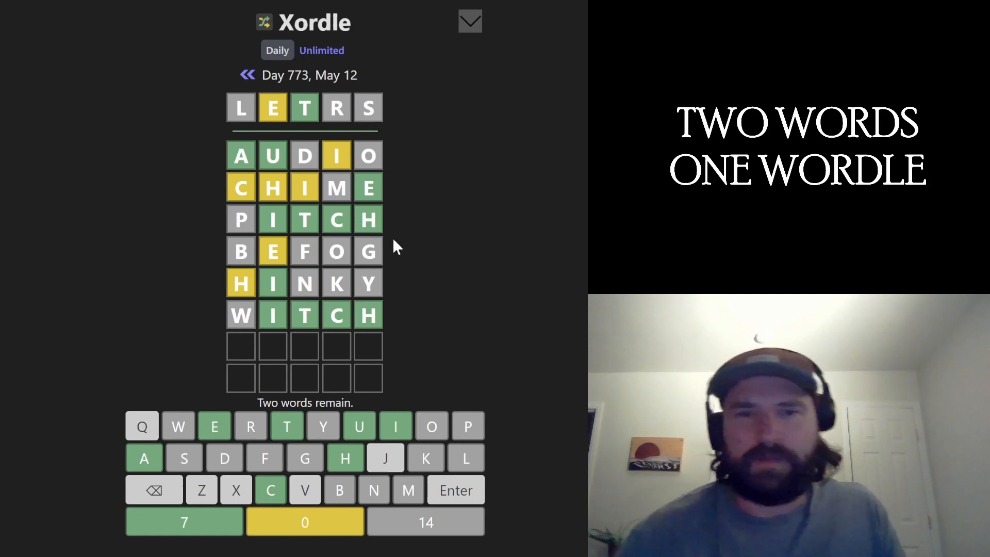
{"action": "mouse_move", "coordinate": [366, 227]}
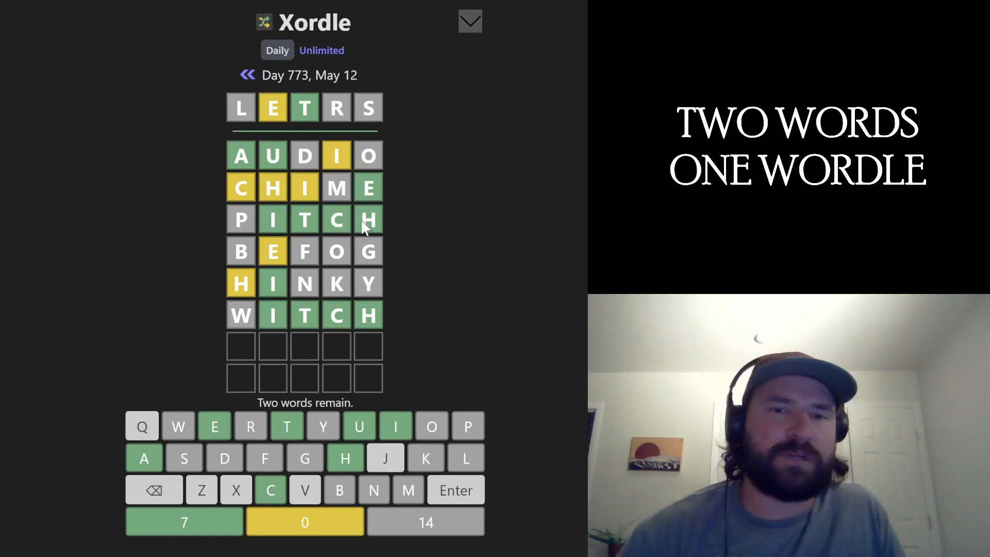
{"action": "mouse_move", "coordinate": [371, 232]}
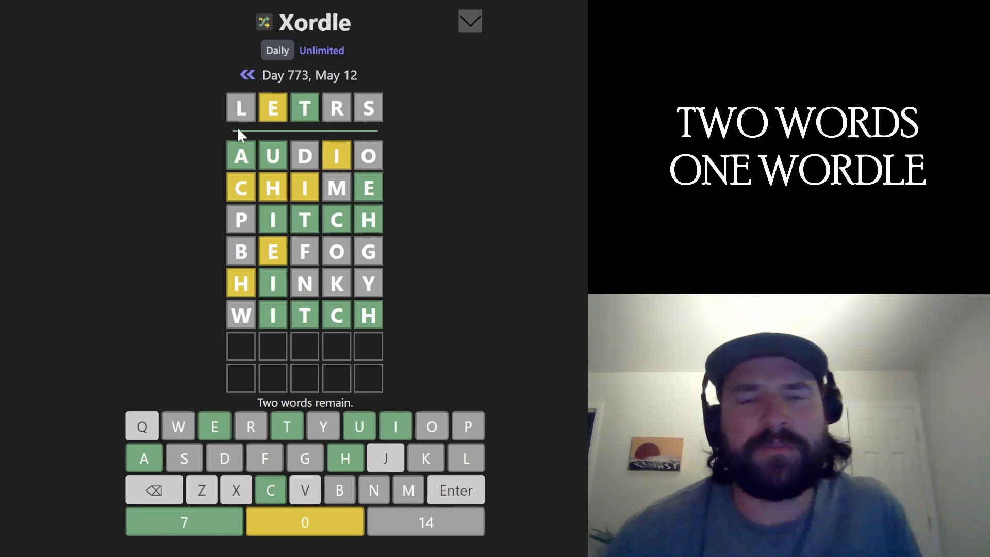
{"action": "mouse_move", "coordinate": [450, 306]}
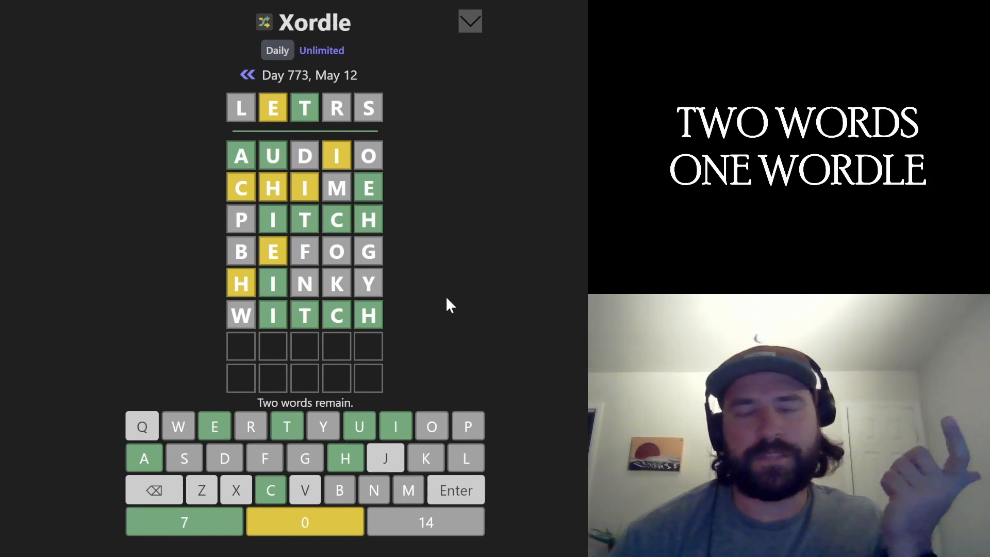
{"action": "mouse_move", "coordinate": [335, 166]}
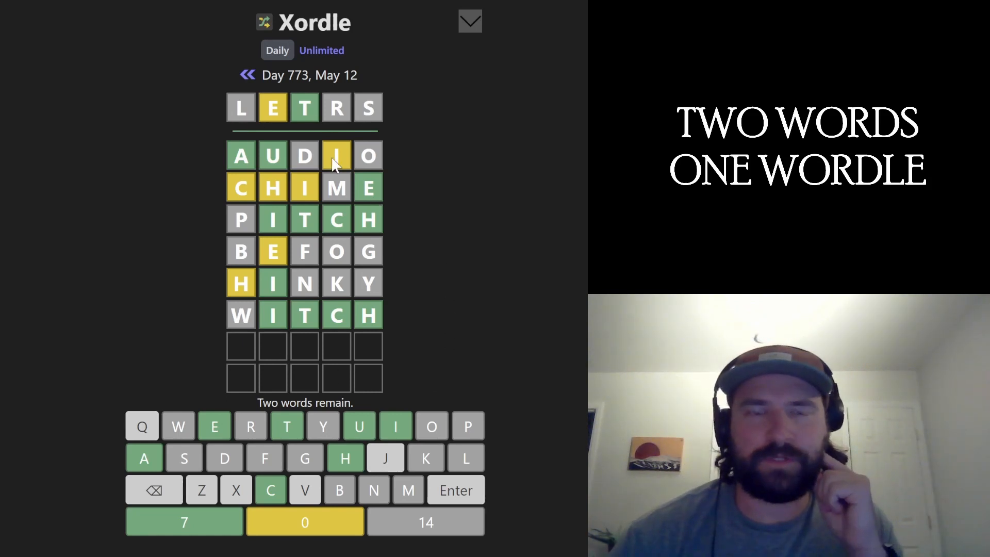
{"action": "mouse_move", "coordinate": [455, 201]}
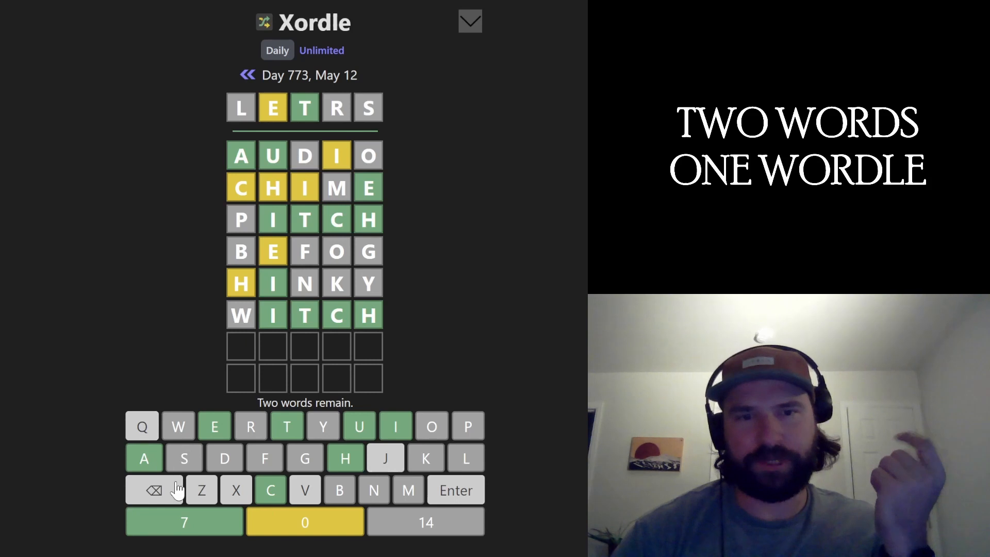
{"action": "mouse_move", "coordinate": [521, 304]}
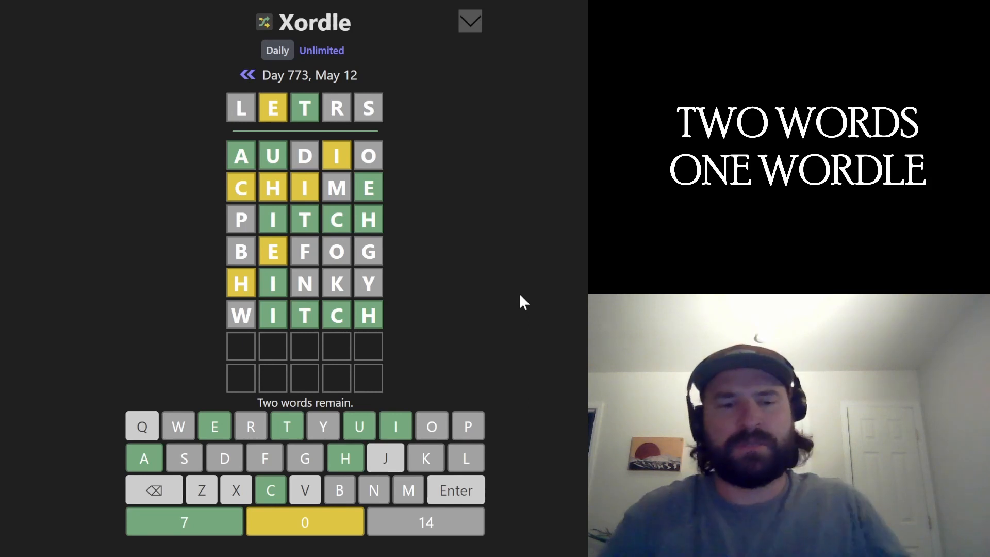
- Submit AITCH and then QUEUE to find both hidden words and win
{"action": "type", "text": "AITCH"}
{"action": "left_click", "coordinate": [305, 378]}
{"action": "type", "text": "Q"}
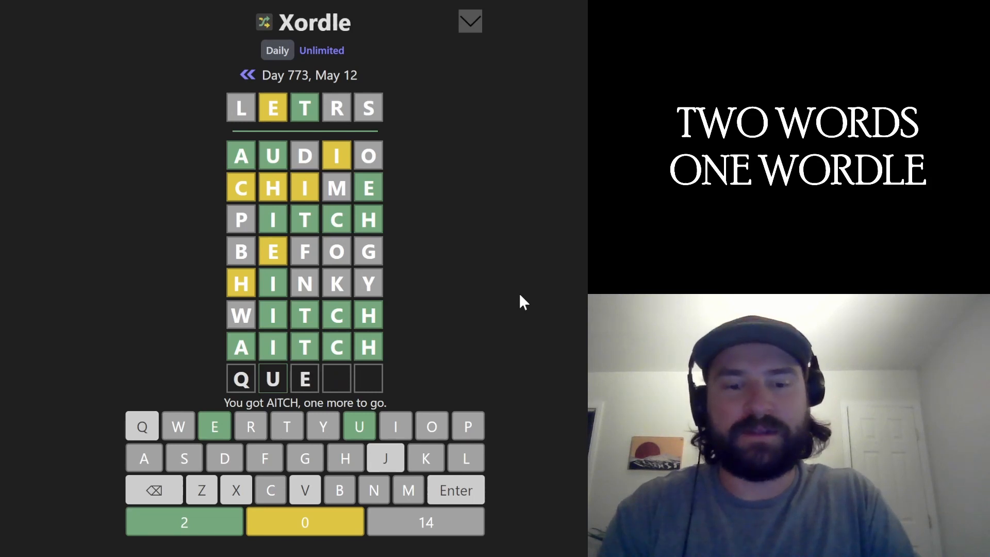
{"action": "type", "text": "UE"}
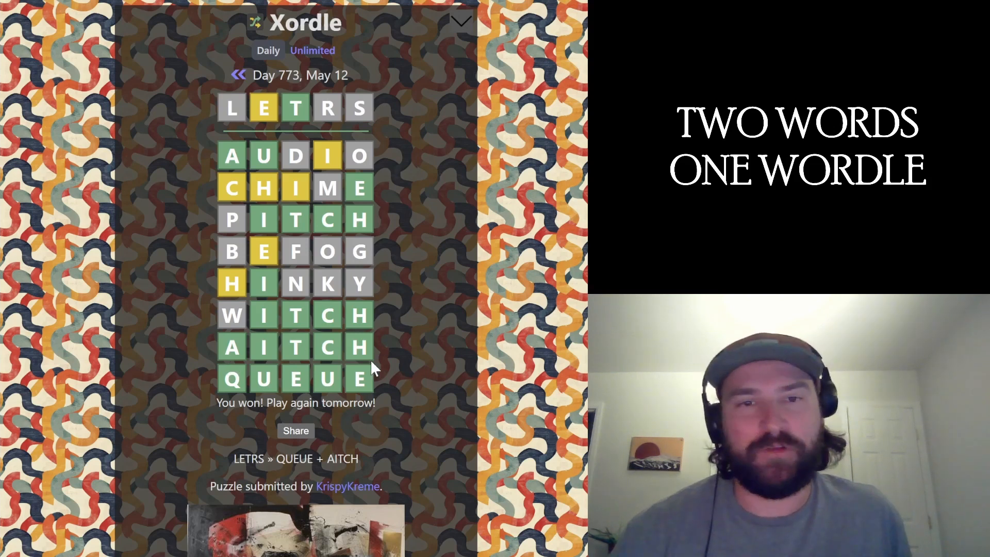
{"action": "mouse_move", "coordinate": [246, 369]}
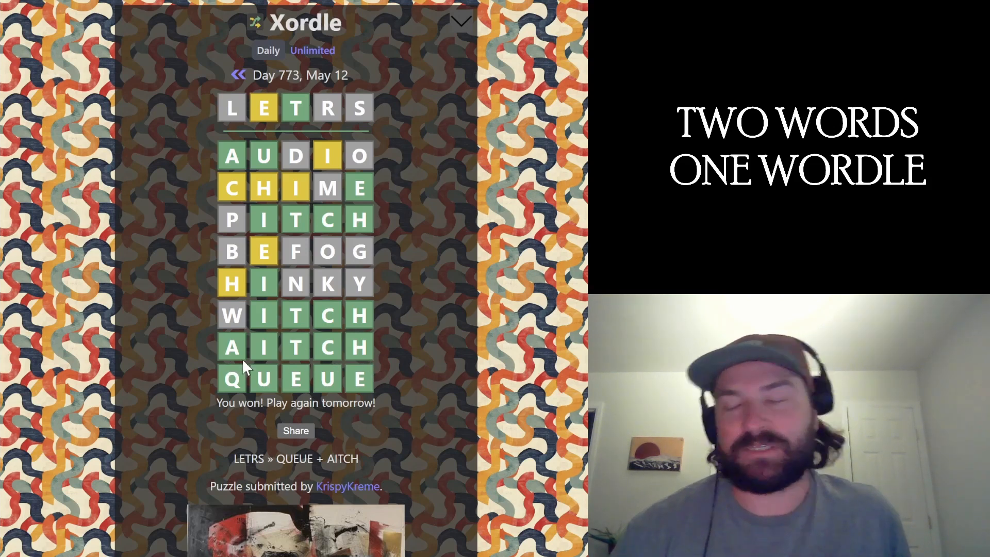